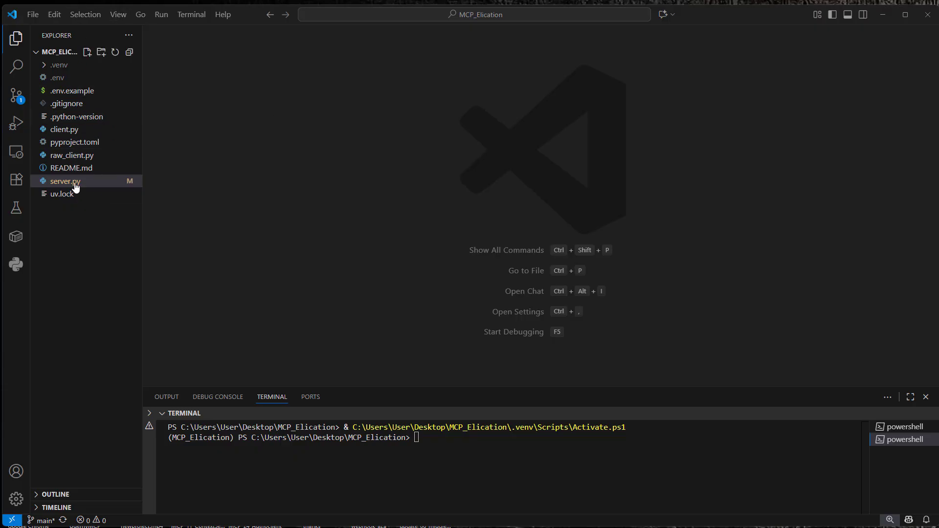
{"action": "mouse_move", "coordinate": [65, 181]}
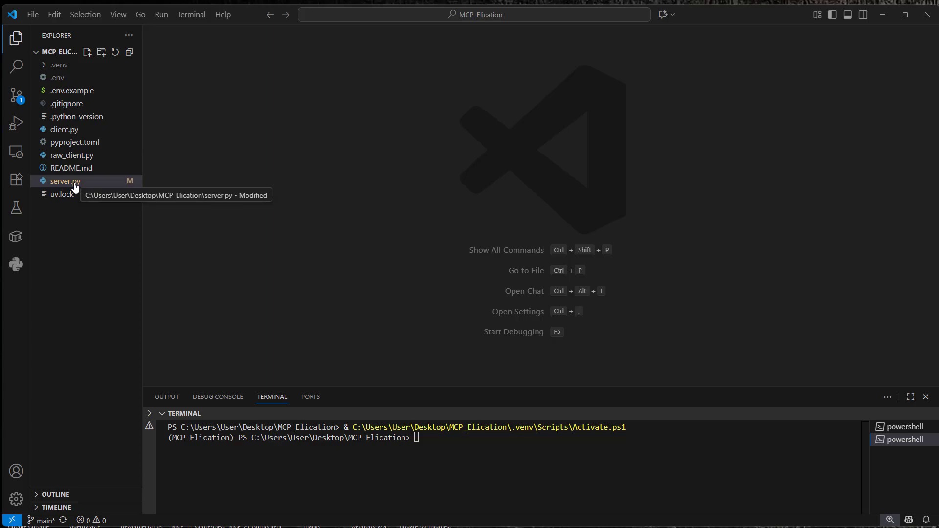
Open server.py and highlight the HOTELS list, the munich city and price_per_night_eur.
{"action": "left_click", "coordinate": [64, 181]}
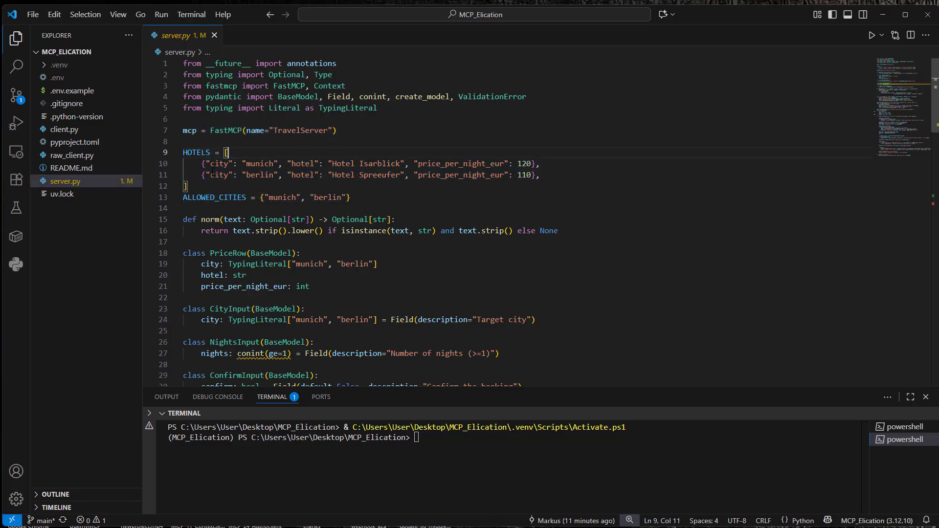
{"action": "double_click", "coordinate": [195, 152]}
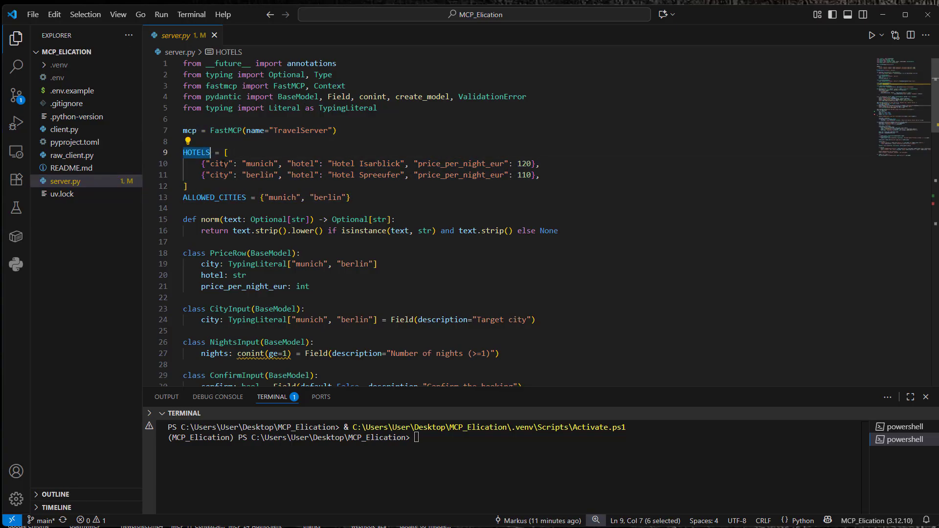
{"action": "double_click", "coordinate": [219, 163]}
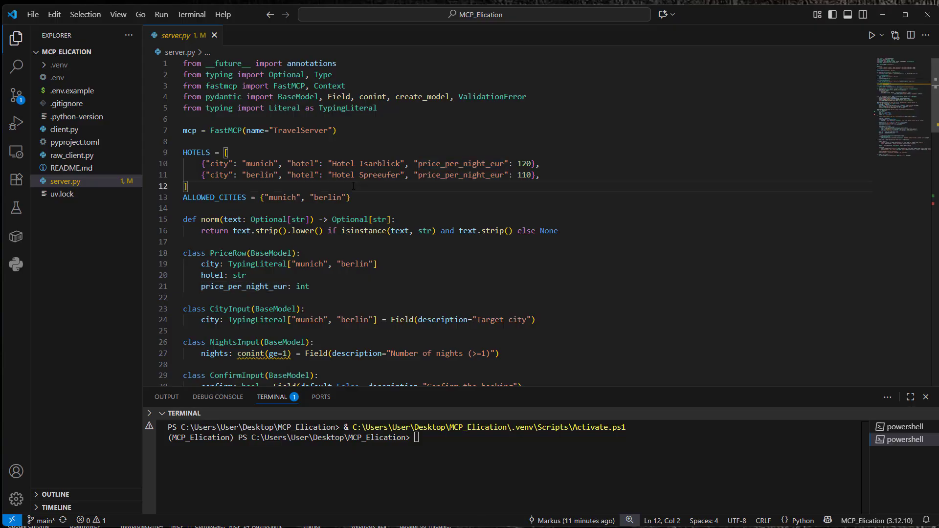
{"action": "left_click", "coordinate": [455, 163]}
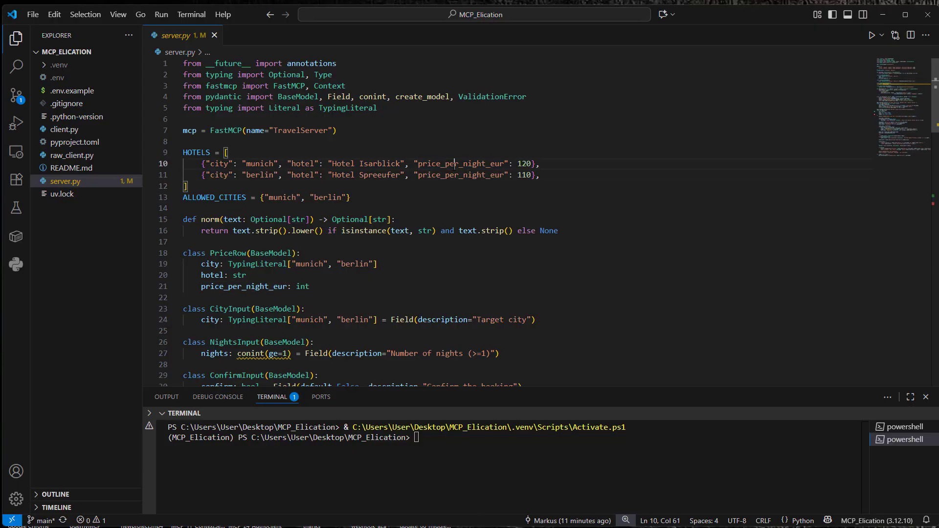
{"action": "double_click", "coordinate": [260, 163]}
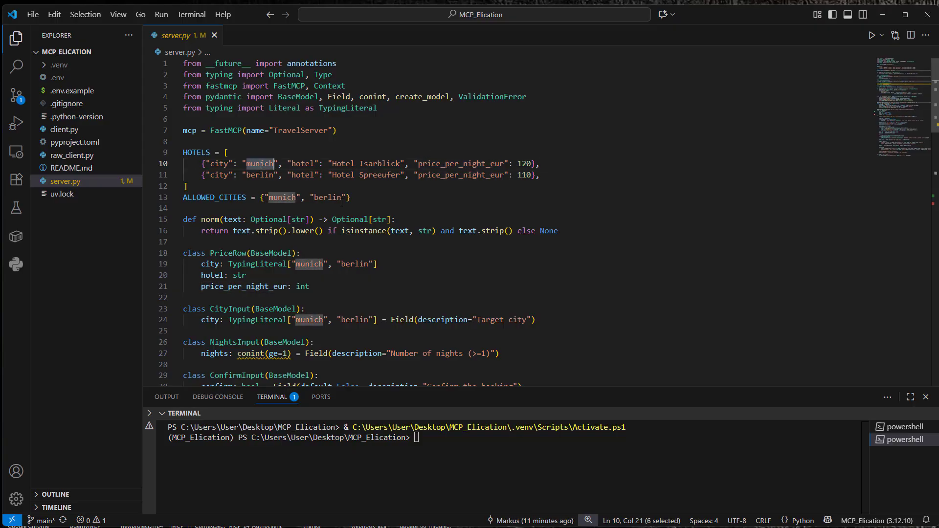
{"action": "left_click", "coordinate": [204, 142]}
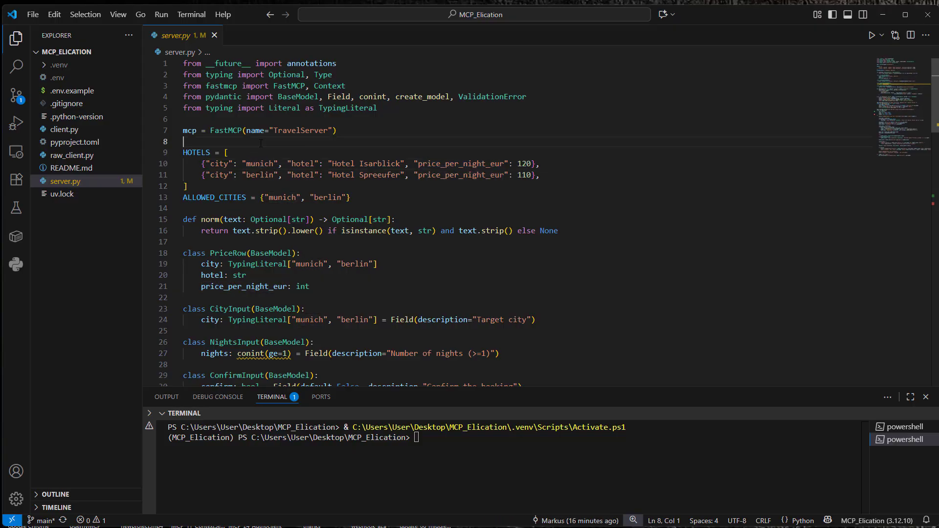
{"action": "double_click", "coordinate": [258, 164]}
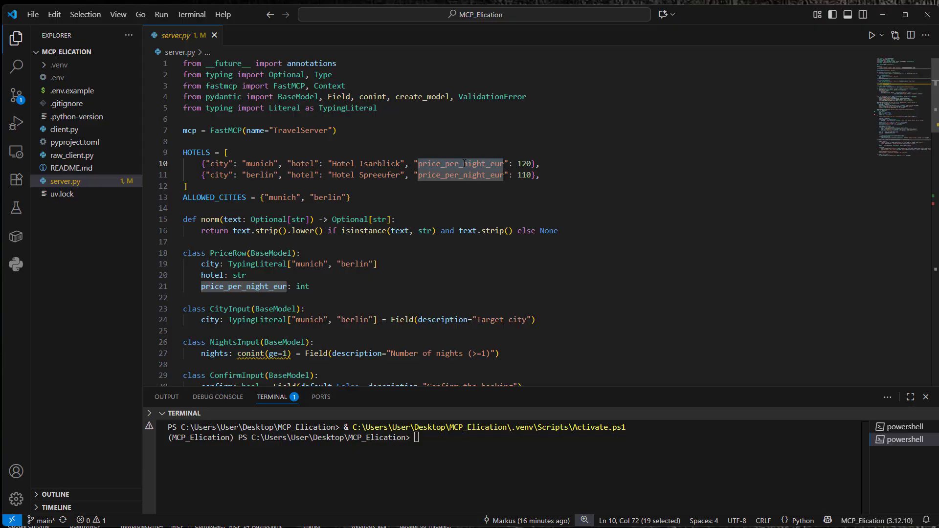
{"action": "scroll", "scroll_direction": "down", "scroll_amount": 3}
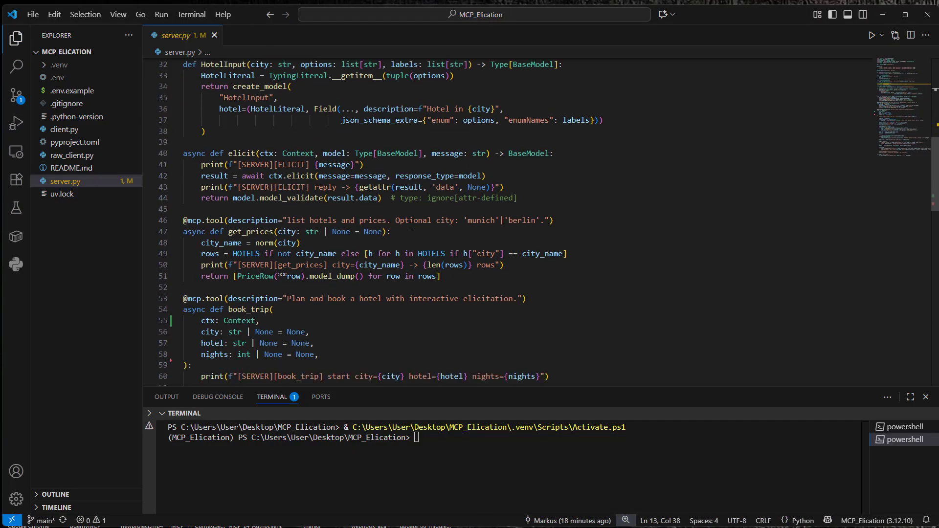
{"action": "scroll", "scroll_direction": "down", "scroll_amount": 3}
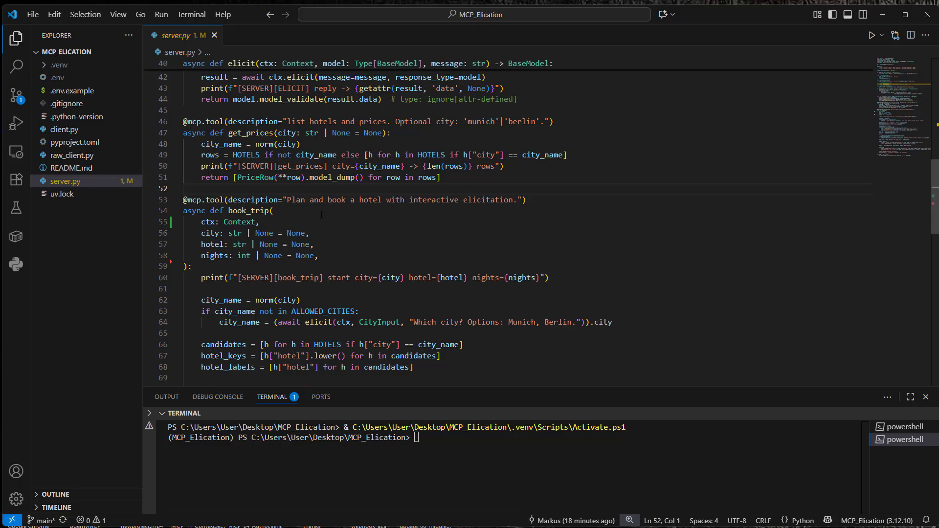
{"action": "scroll", "scroll_direction": "down", "scroll_amount": 3}
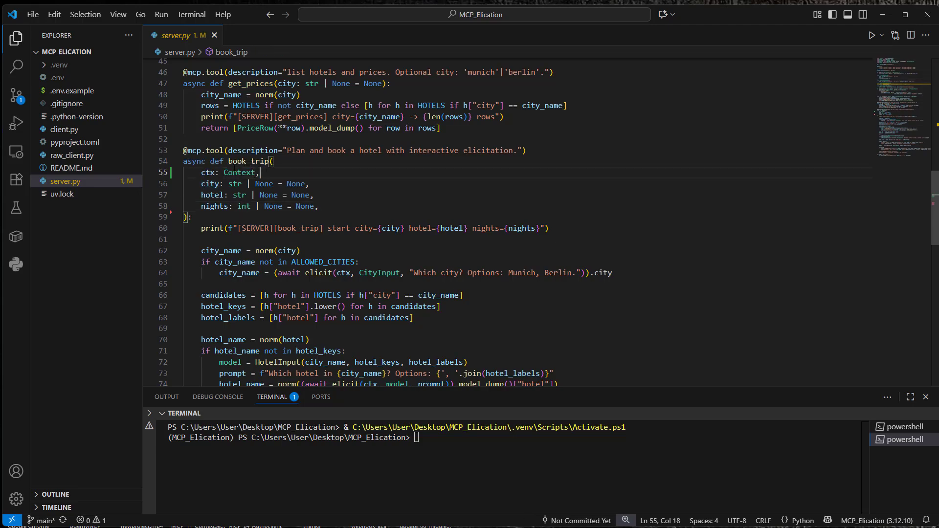
{"action": "scroll", "scroll_direction": "down", "scroll_amount": 3}
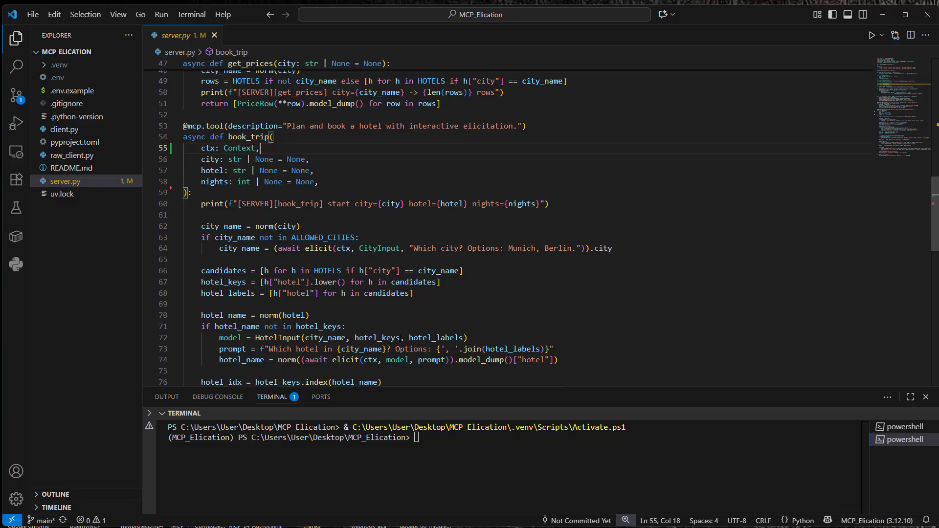
{"action": "double_click", "coordinate": [345, 360]}
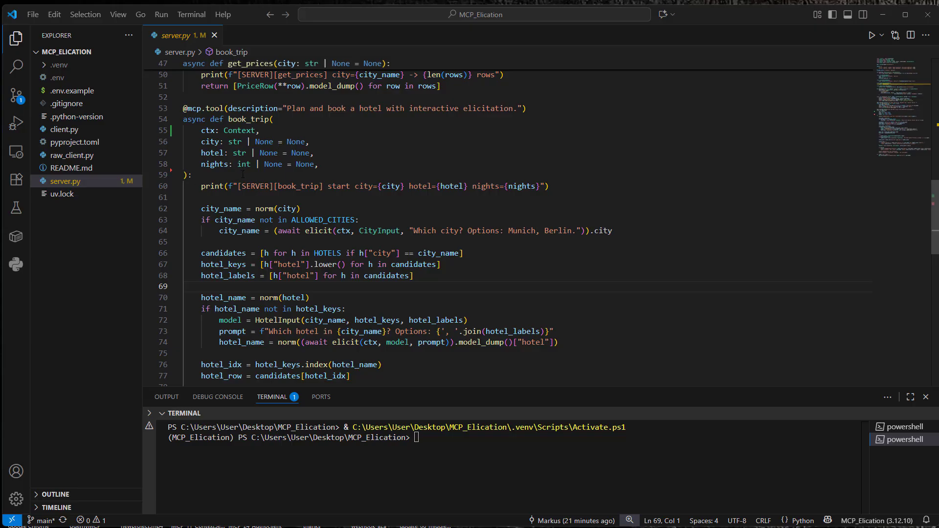
{"action": "left_click_drag", "start_coordinate": [183, 119], "coordinate": [204, 186]}
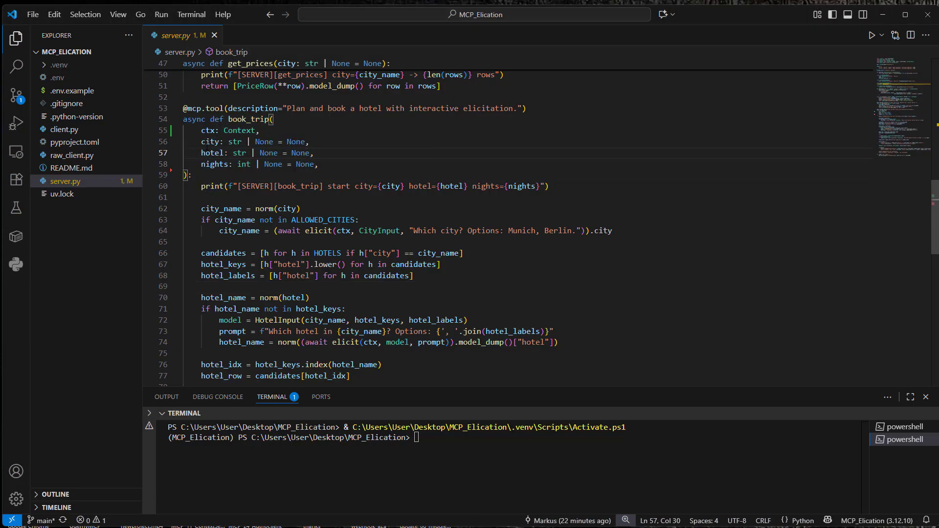
{"action": "double_click", "coordinate": [378, 230]}
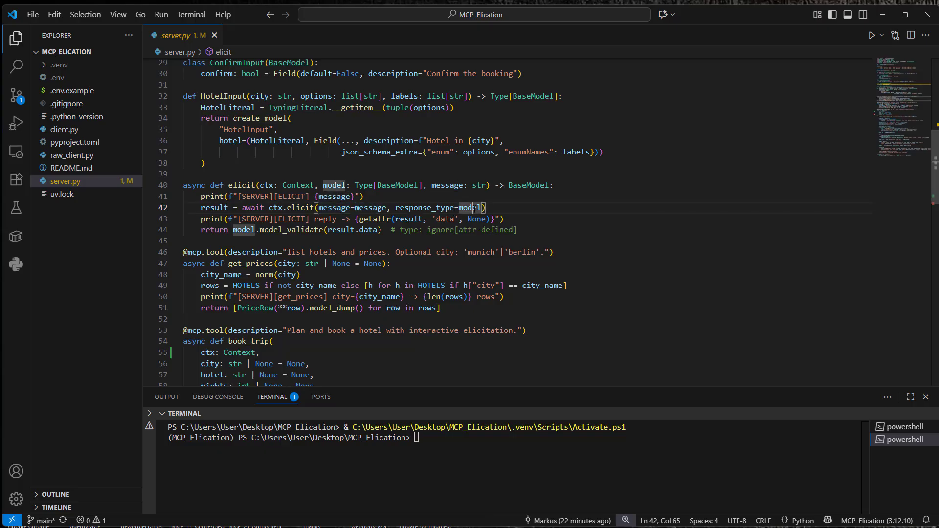
Highlight elicit's model argument and the PriceRow class, then open raw_client.py.
{"action": "double_click", "coordinate": [471, 331]}
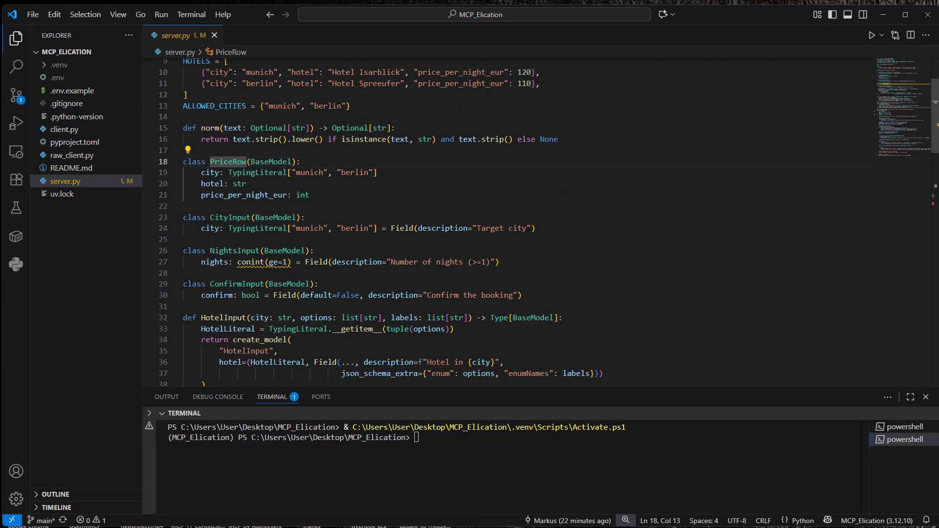
{"action": "double_click", "coordinate": [229, 217]}
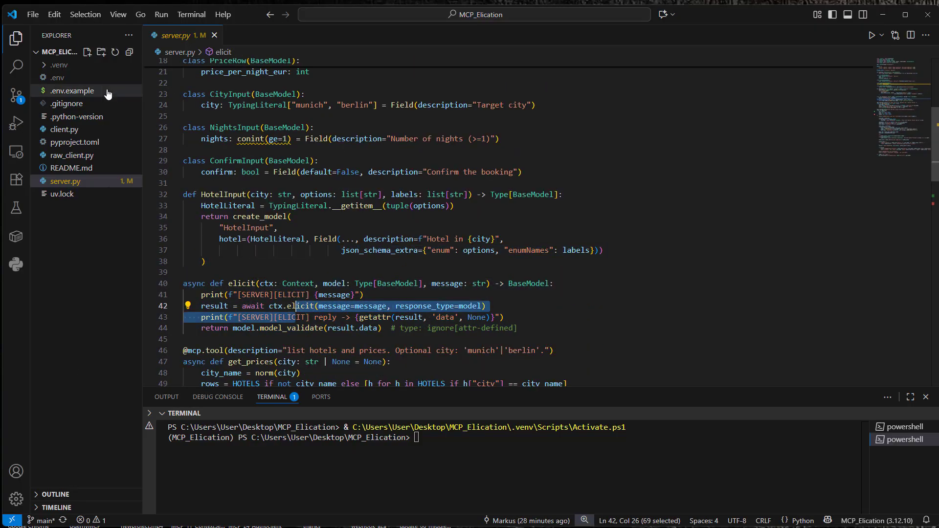
{"action": "left_click", "coordinate": [72, 155]}
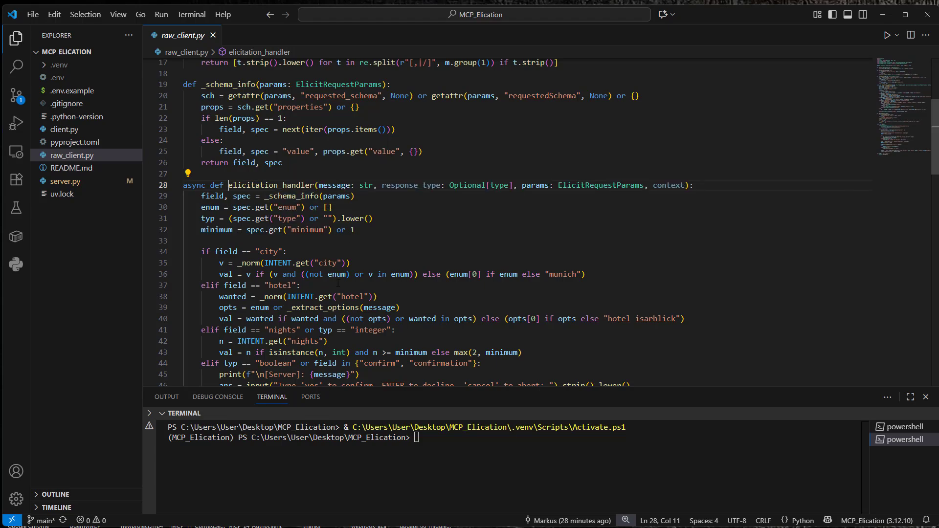
{"action": "left_click_drag", "start_coordinate": [202, 251], "coordinate": [269, 252]}
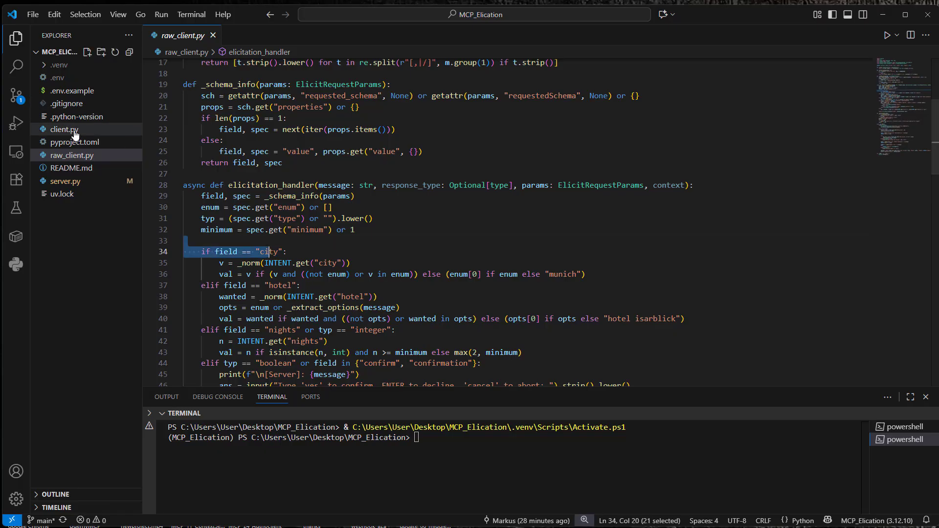
{"action": "mouse_move", "coordinate": [64, 129]}
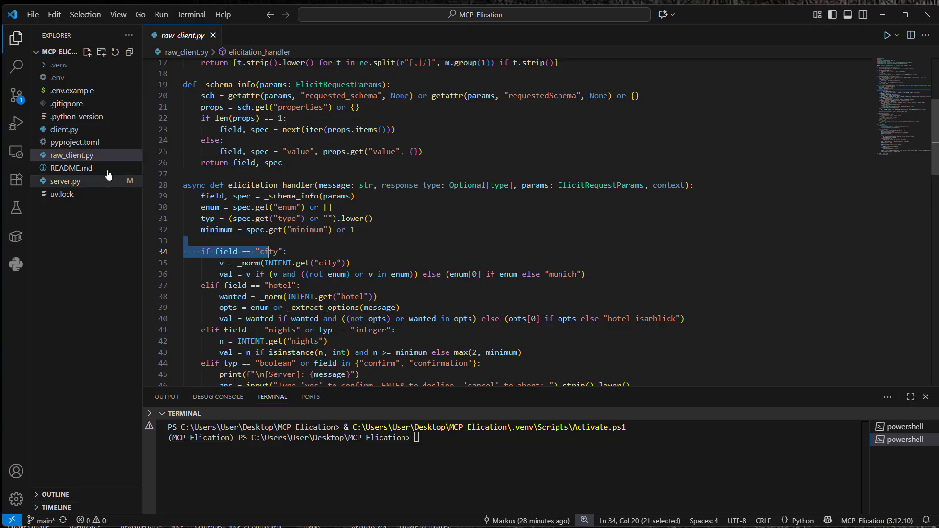
{"action": "scroll", "scroll_direction": "down", "scroll_amount": 3}
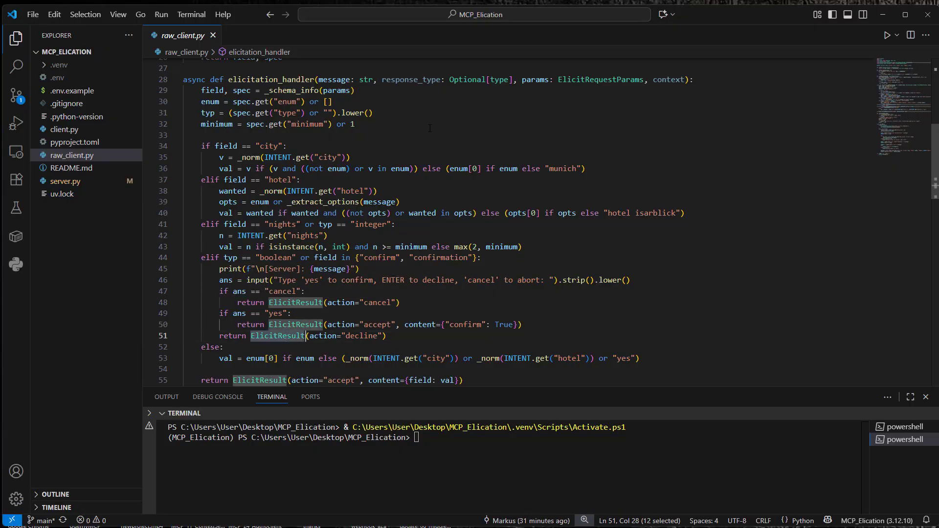
{"action": "left_click", "coordinate": [184, 135]}
{"action": "type", "text": "uv ru"}
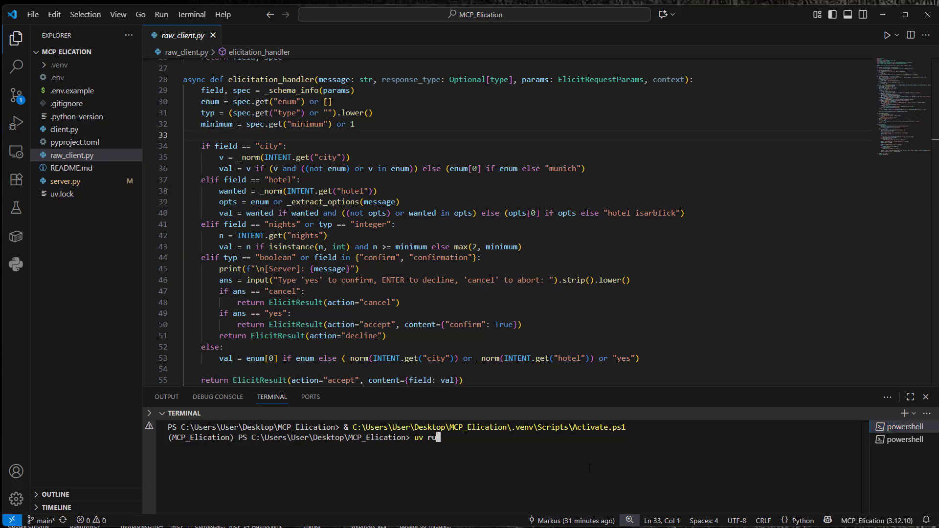
Launch raw_client.py in the terminal with uv run python.
{"action": "type", "text": "n python"}
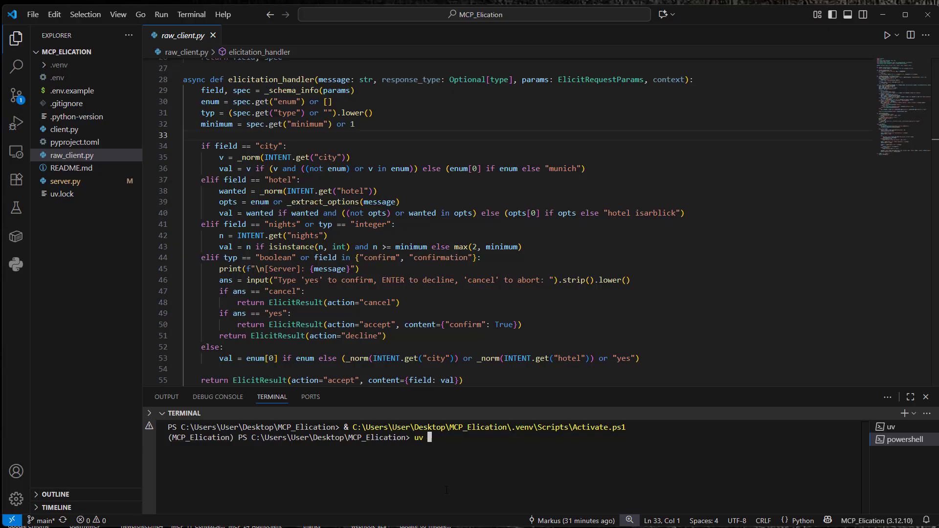
{"action": "type", "text": "run python"}
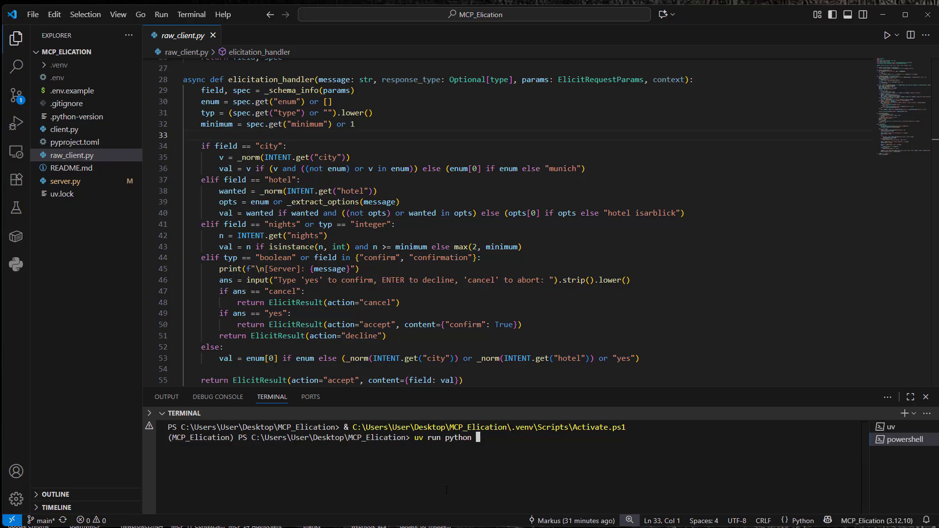
{"action": "type", "text": ".\\raw_client.py"}
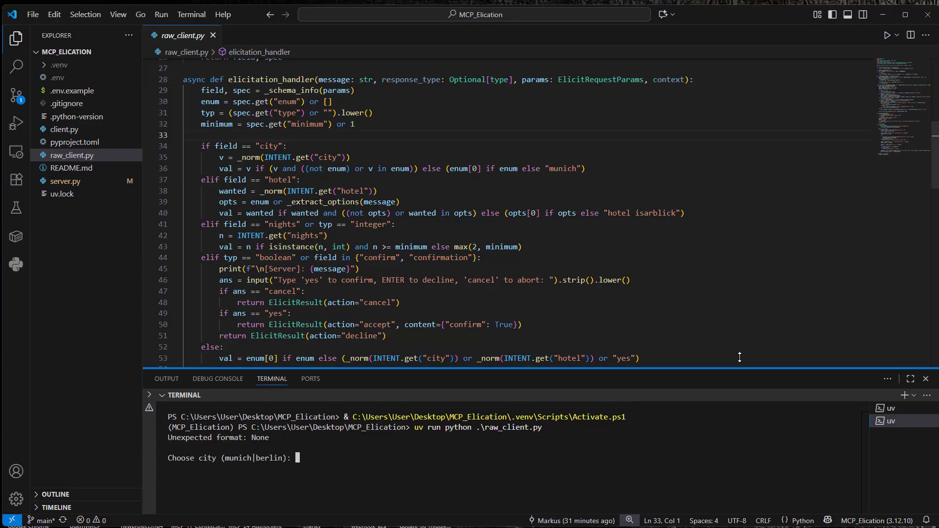
Answer the prompts: city munich, Hotel Isarblick, 3 nights, and confirm with yes.
{"action": "type", "text": "munic"}
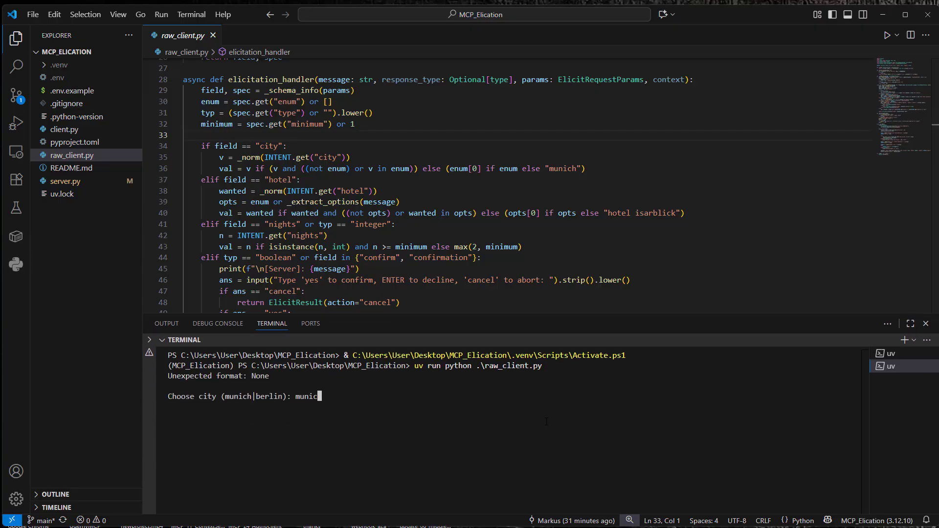
{"action": "type", "text": "h"}
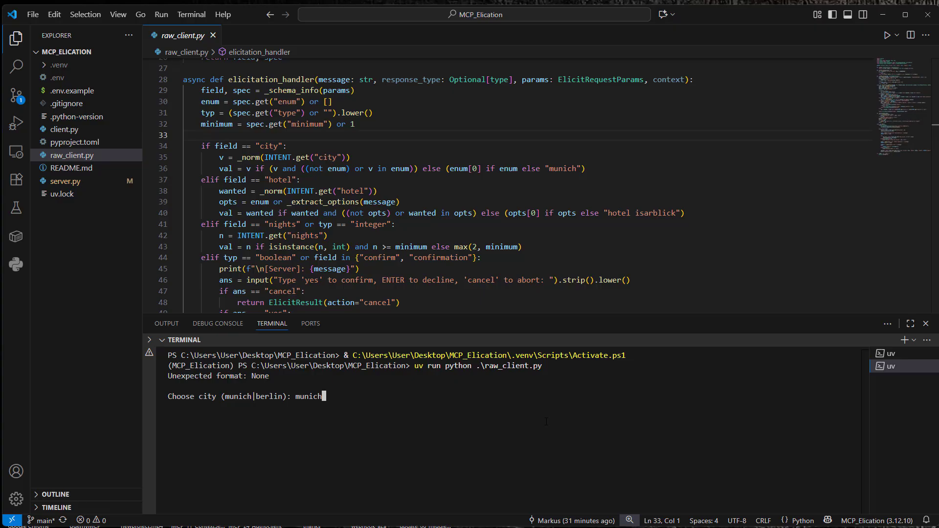
{"action": "type", "text": "s"}
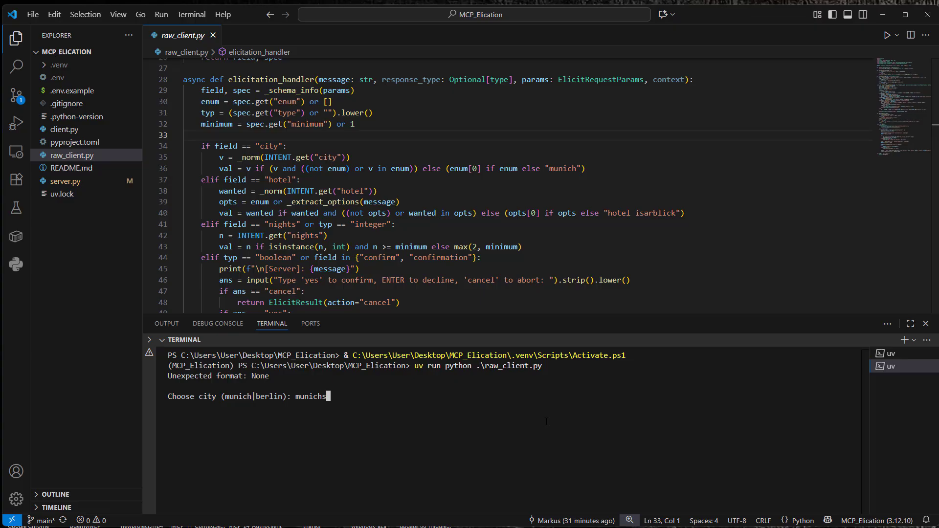
{"action": "key", "text": "Backspace"}
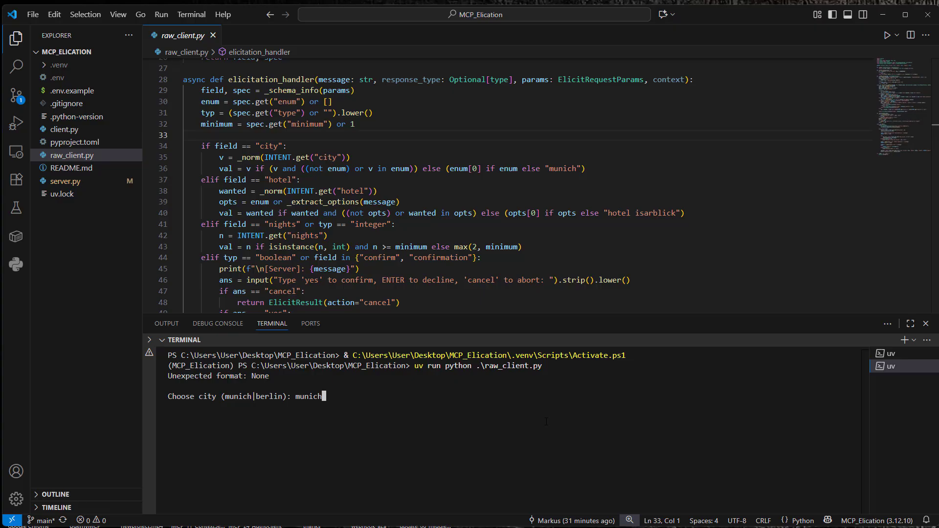
{"action": "key", "text": "enter"}
{"action": "type", "text": "Hotel Isarblick"}
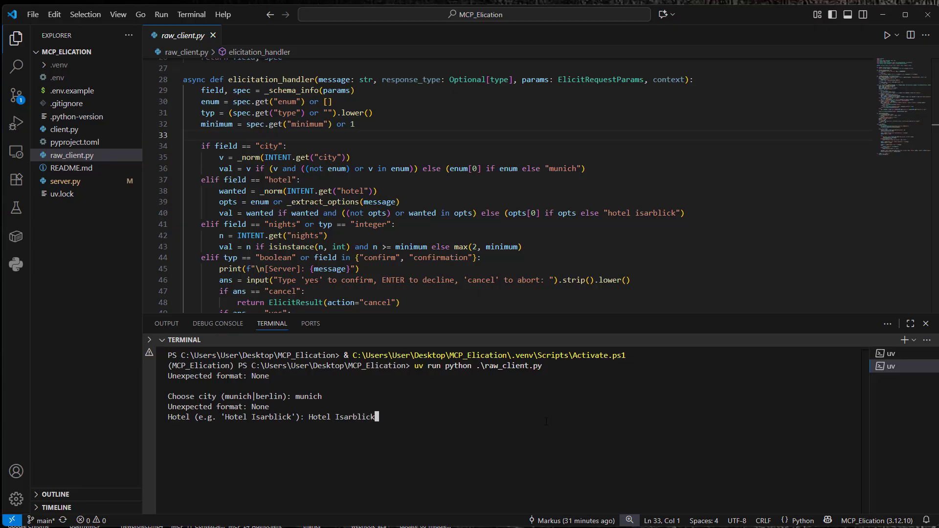
{"action": "key", "text": "enter"}
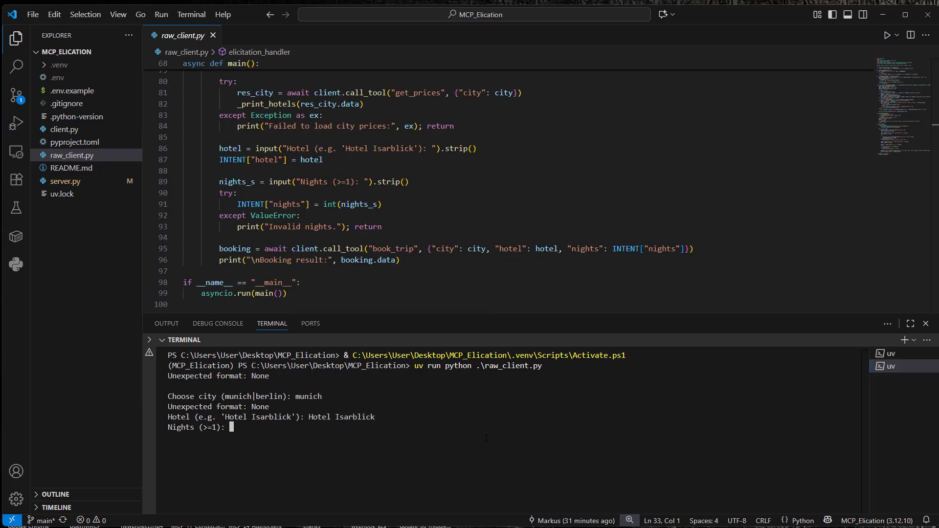
{"action": "type", "text": "3"}
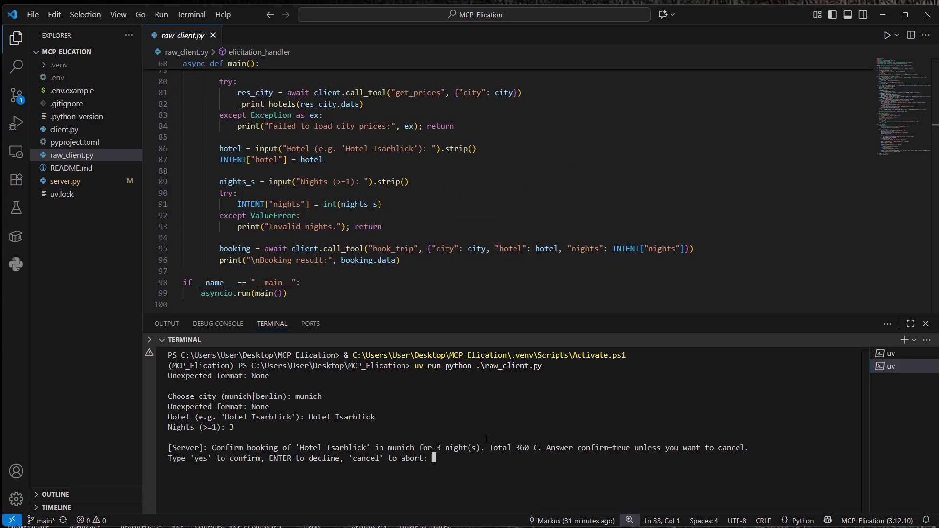
{"action": "type", "text": "yes"}
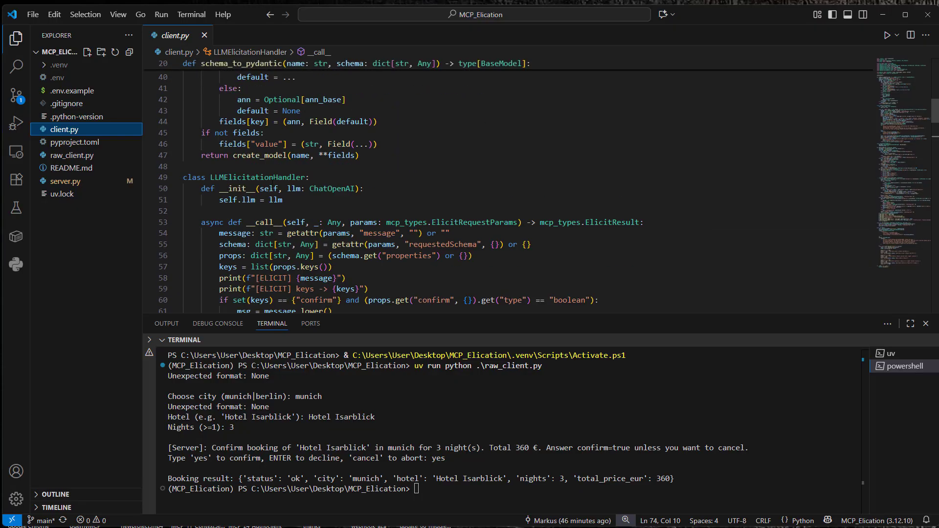
Highlight LLMElicitationHandler, __call__ and the Model variable, scrolling down to the JSON prompt.
{"action": "double_click", "coordinate": [258, 177]}
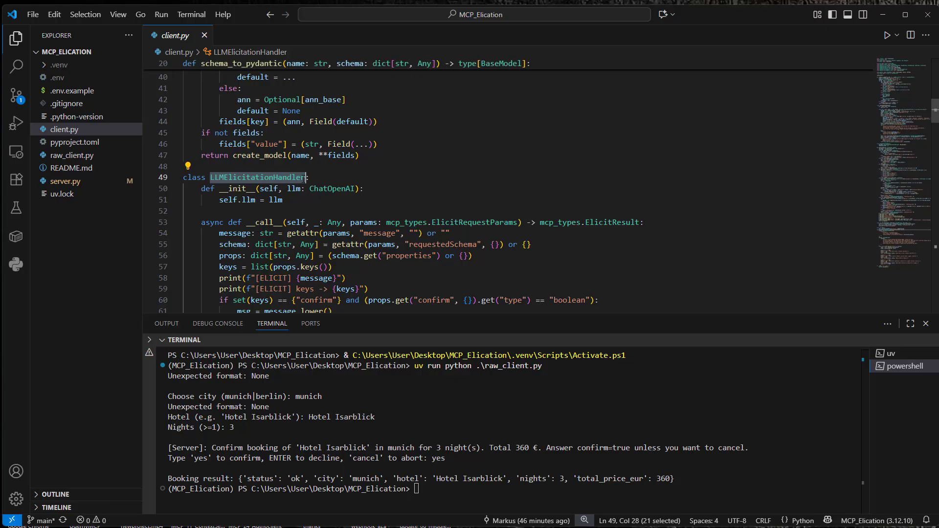
{"action": "double_click", "coordinate": [264, 222]}
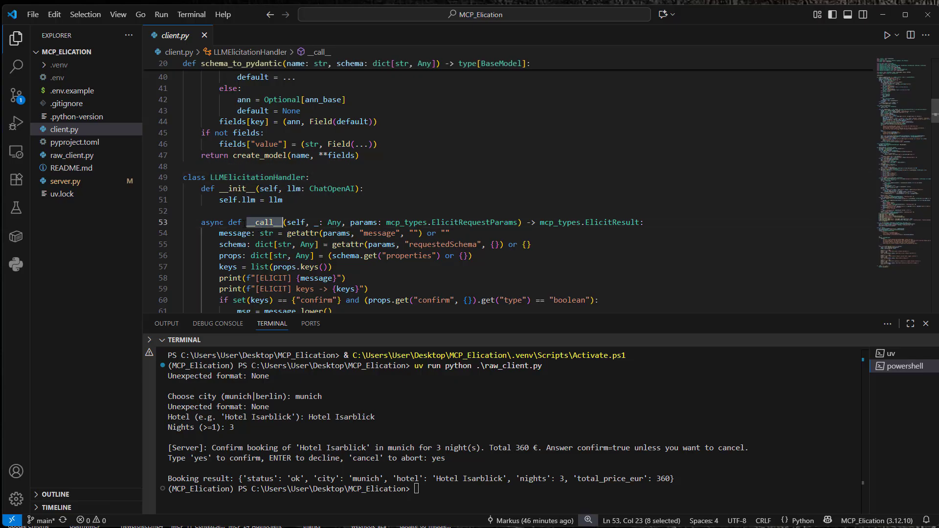
{"action": "left_click", "coordinate": [363, 189]}
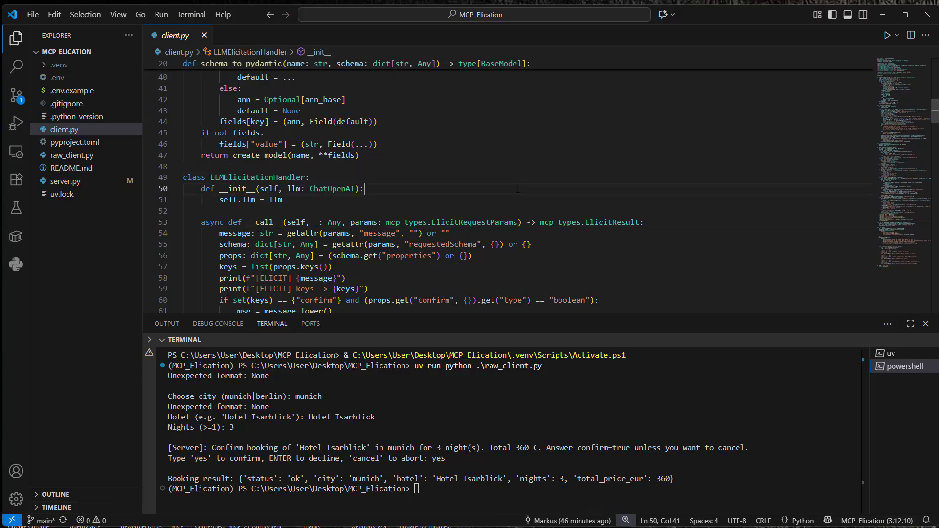
{"action": "scroll", "scroll_direction": "down", "scroll_amount": 3}
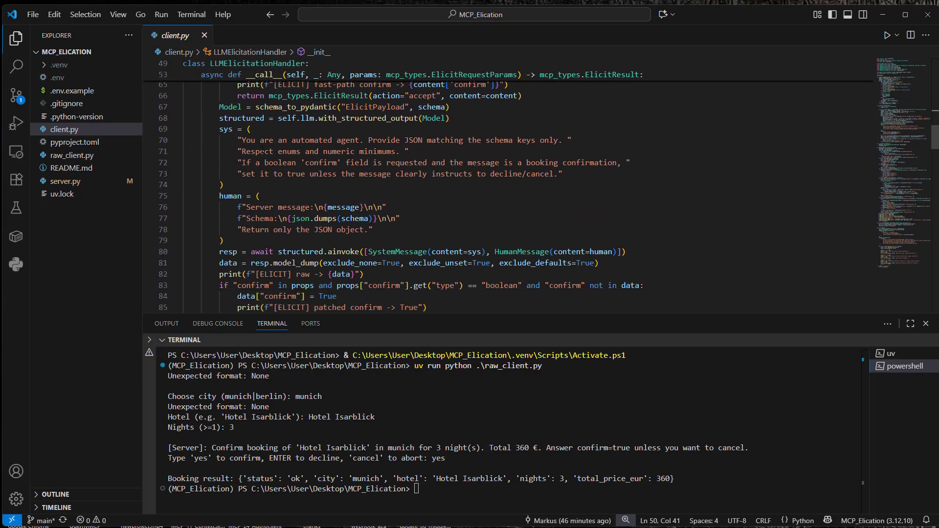
{"action": "left_click_drag", "start_coordinate": [221, 129], "coordinate": [262, 151]}
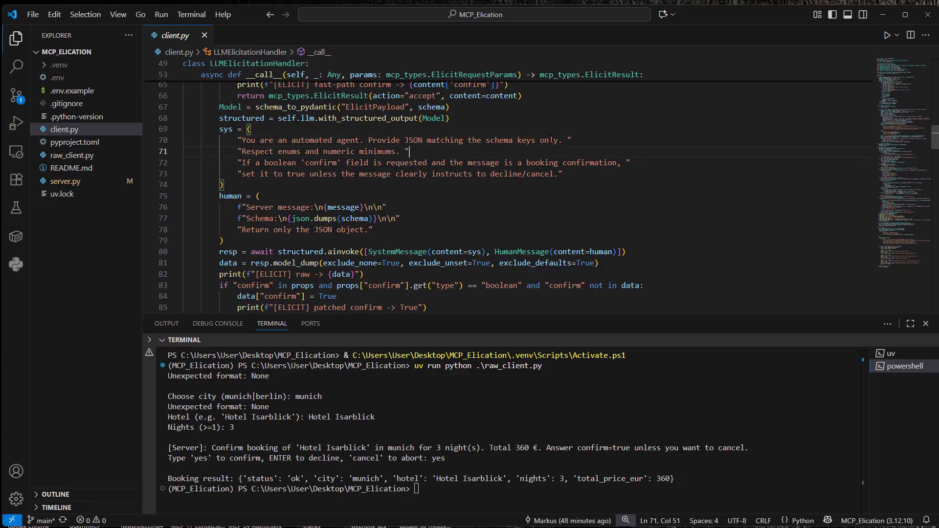
{"action": "double_click", "coordinate": [435, 118]}
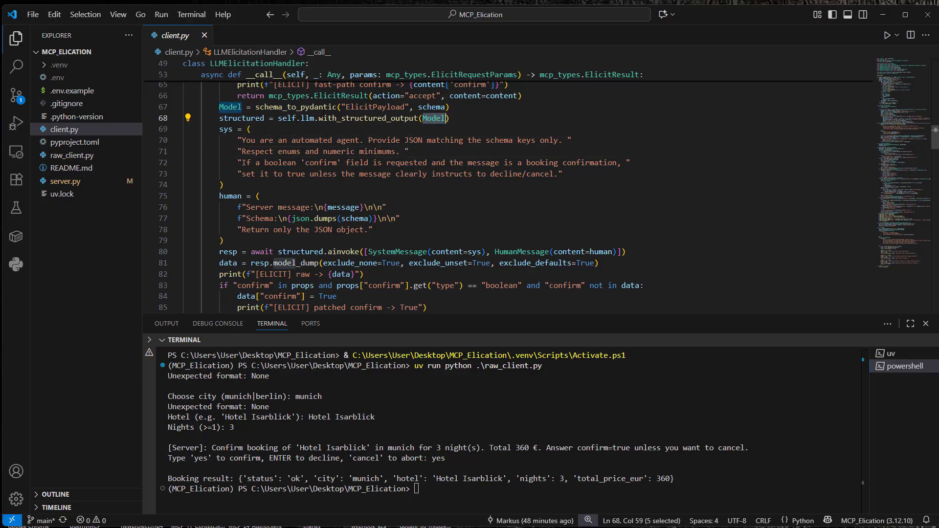
{"action": "double_click", "coordinate": [373, 107]}
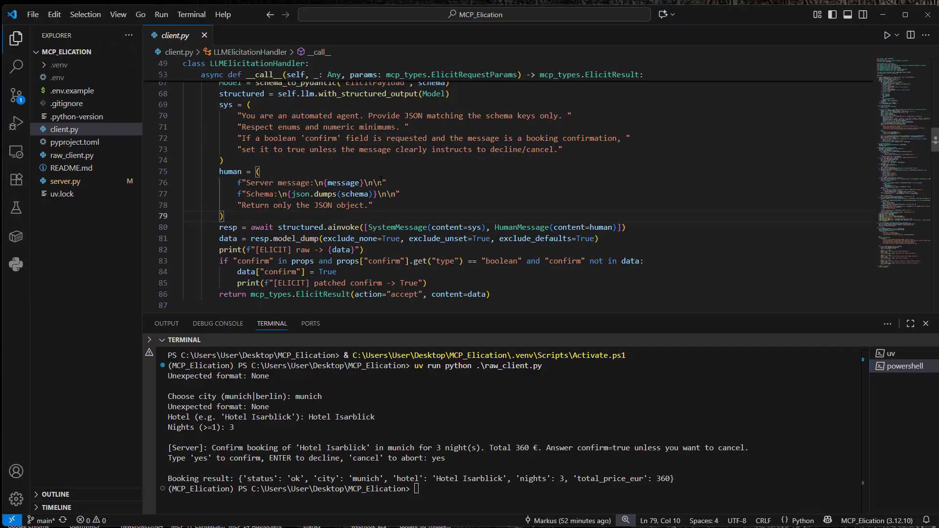
Scroll client.py down to main() with MultiServerMCPClient and the SystemMessage.
{"action": "scroll", "scroll_direction": "down", "scroll_amount": 3}
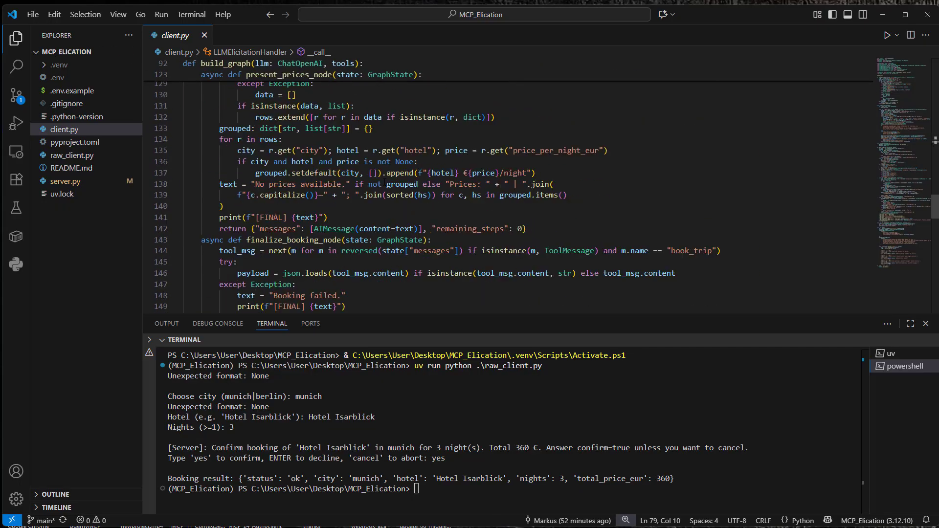
{"action": "scroll", "scroll_direction": "down", "scroll_amount": 3}
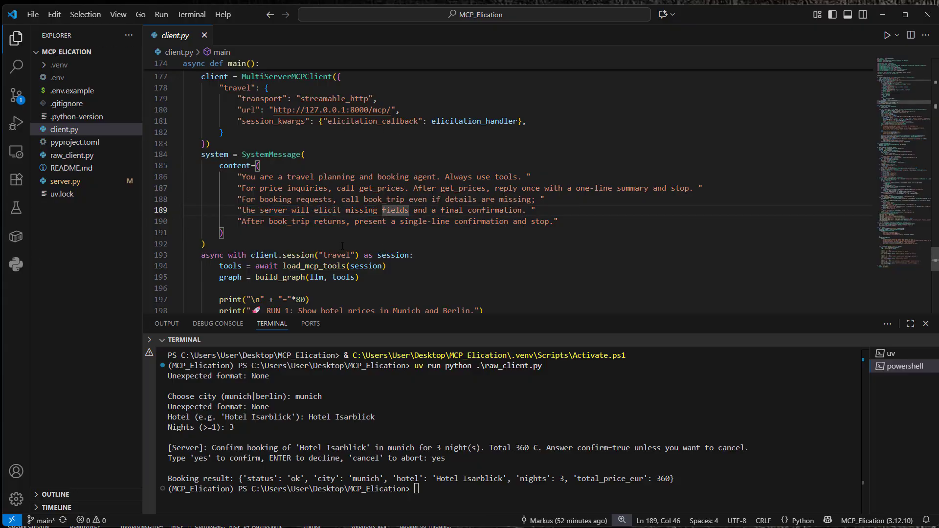
Select the RUN 1 price listing, RUN 2 Munich booking and RUN 3 Isarblick lines.
{"action": "scroll", "scroll_direction": "down", "scroll_amount": 3}
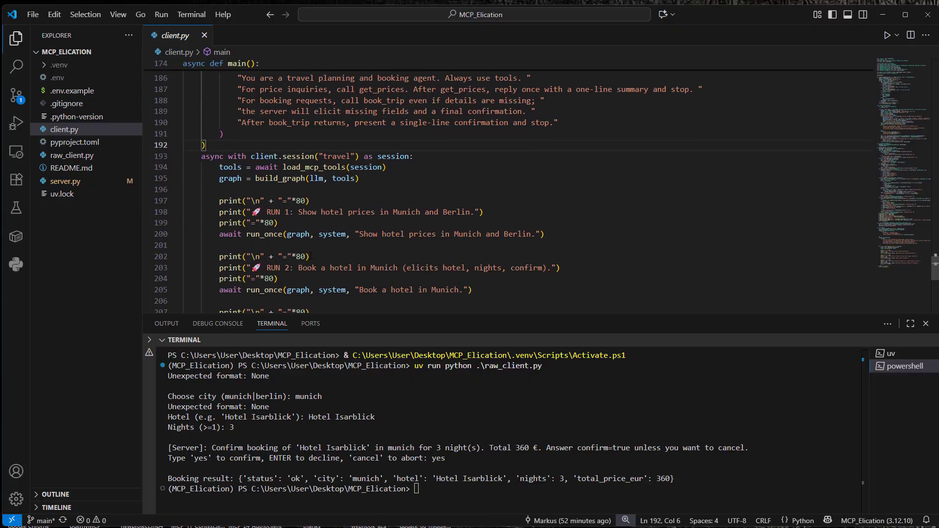
{"action": "scroll", "scroll_direction": "down", "scroll_amount": 3}
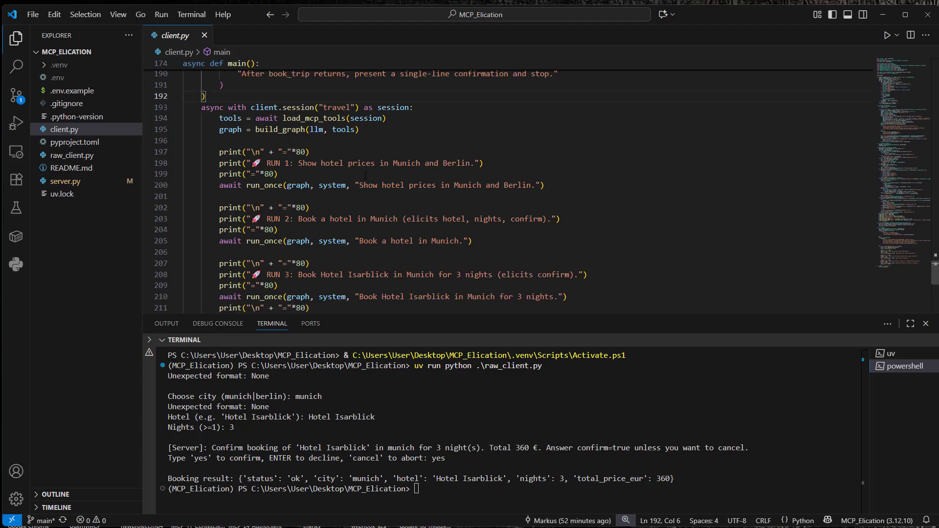
{"action": "triple_click", "coordinate": [333, 162]}
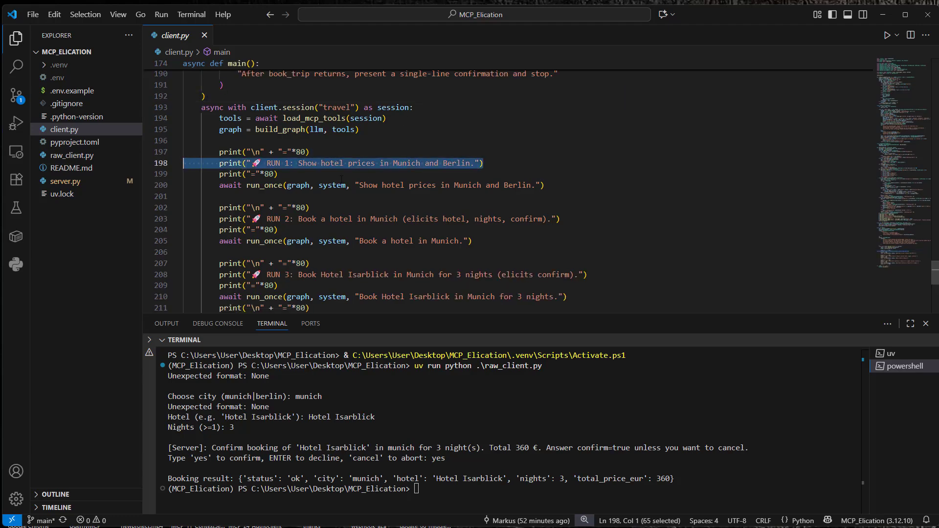
{"action": "left_click", "coordinate": [358, 129]}
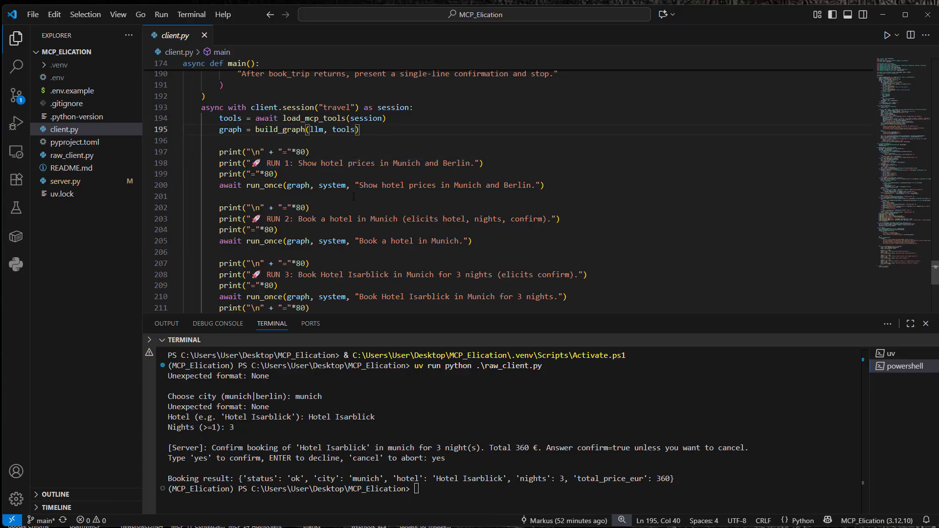
{"action": "left_click_drag", "start_coordinate": [305, 219], "coordinate": [559, 218]}
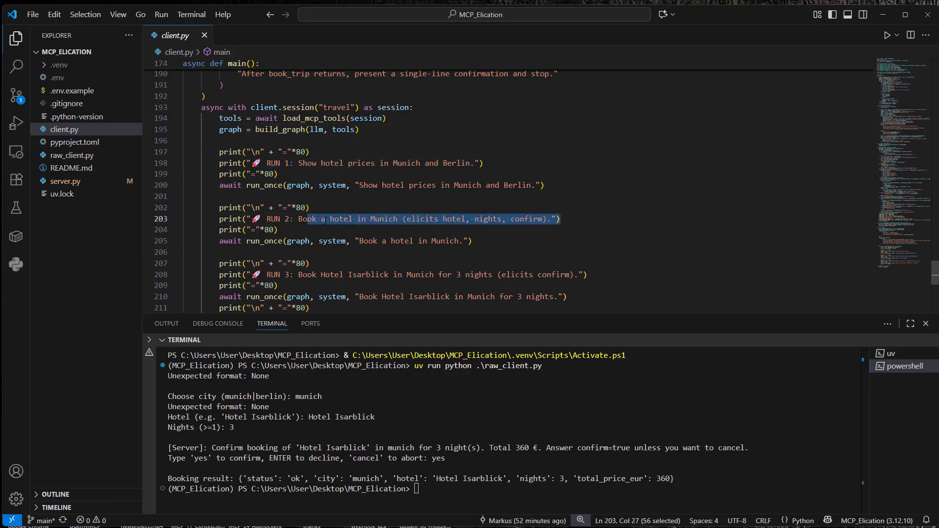
{"action": "left_click", "coordinate": [309, 207]}
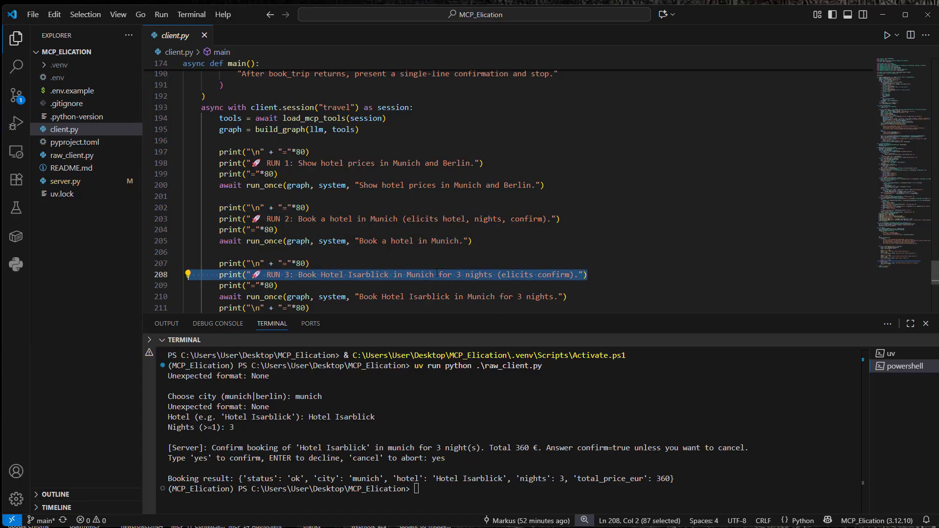
{"action": "left_click", "coordinate": [309, 264]}
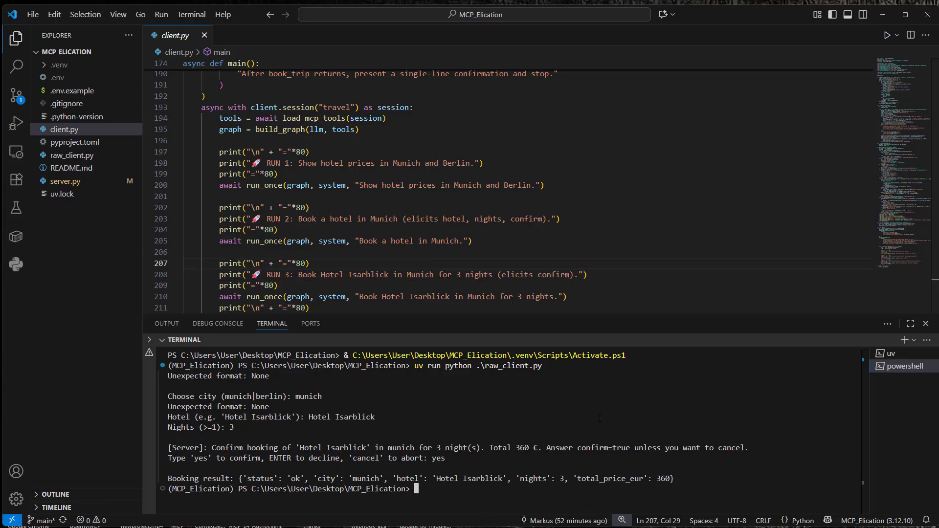
Run client.py with uv run python and scroll through the RUN 1 and RUN 2 output.
{"action": "type", "text": "uv run python .\\client.py"}
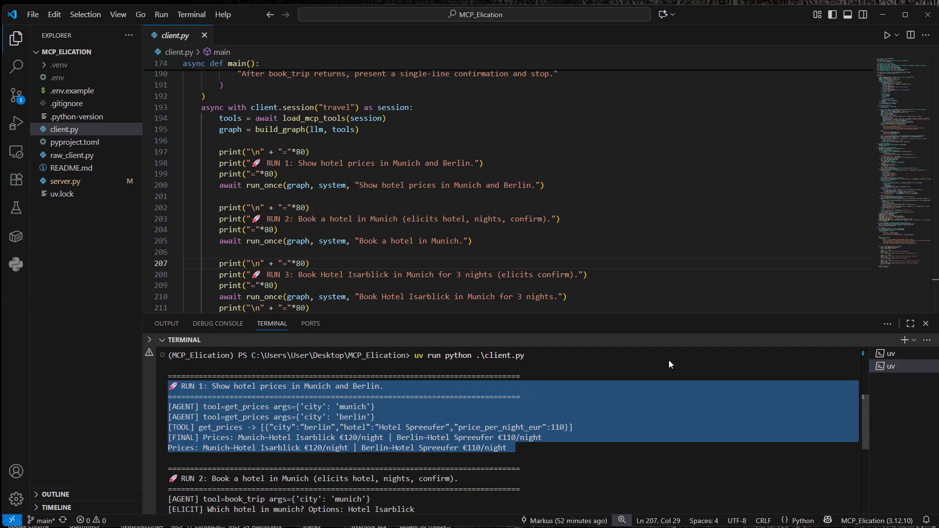
{"action": "scroll", "scroll_direction": "down", "scroll_amount": 3}
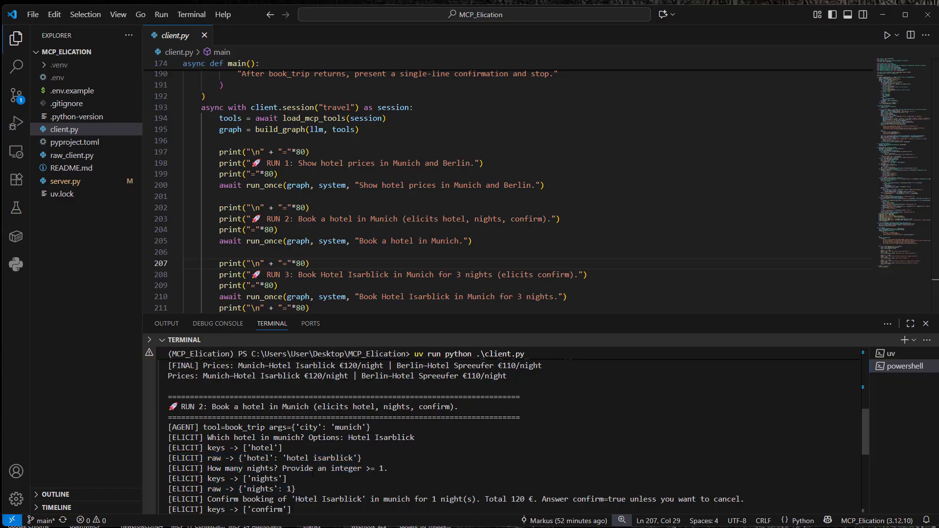
{"action": "scroll", "scroll_direction": "down", "scroll_amount": 3}
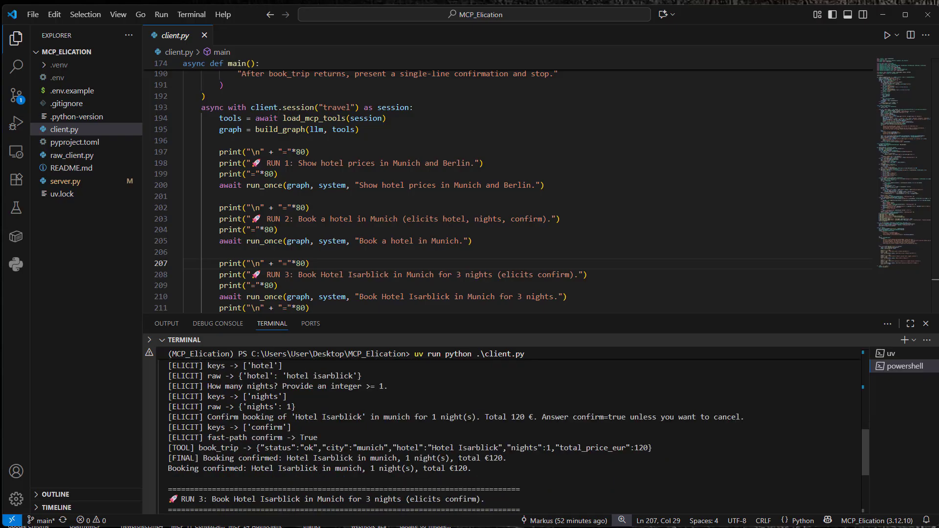